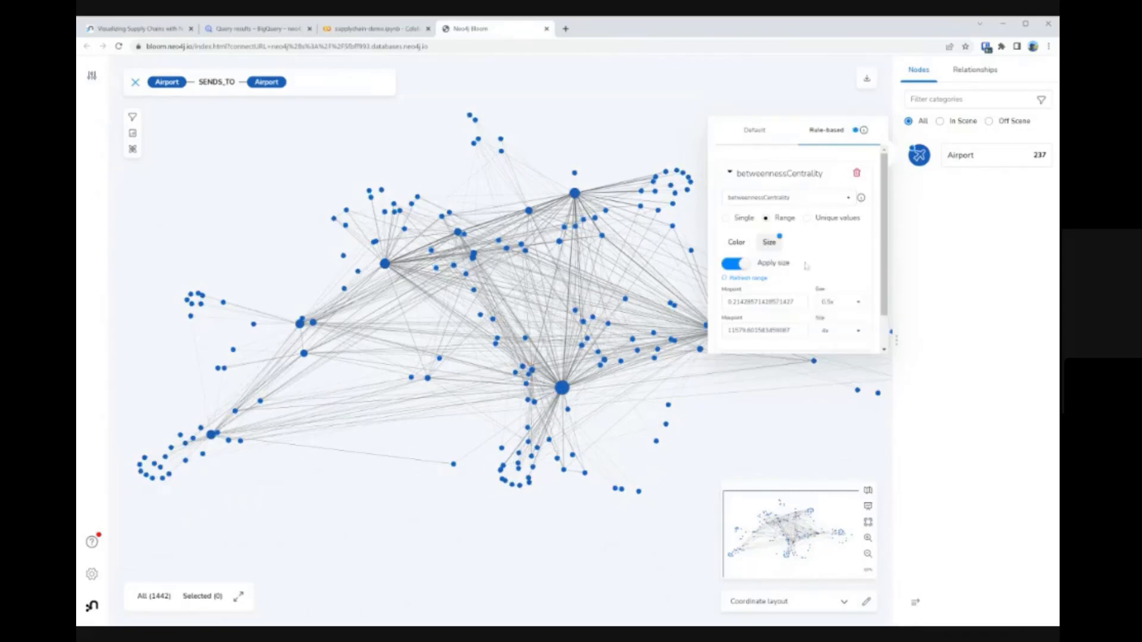
Step: Add a Louvain community-detection algorithm from the Data science drawer for the SENDS_TO graph
{"action": "left_click", "coordinate": [91, 78]}
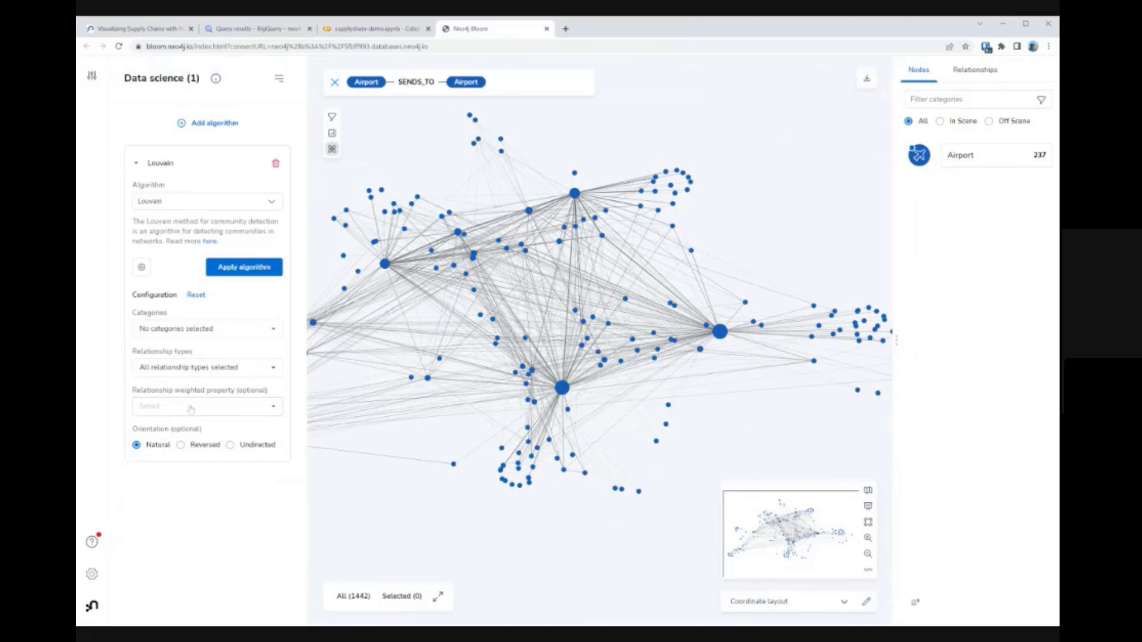
{"action": "left_click", "coordinate": [257, 28]}
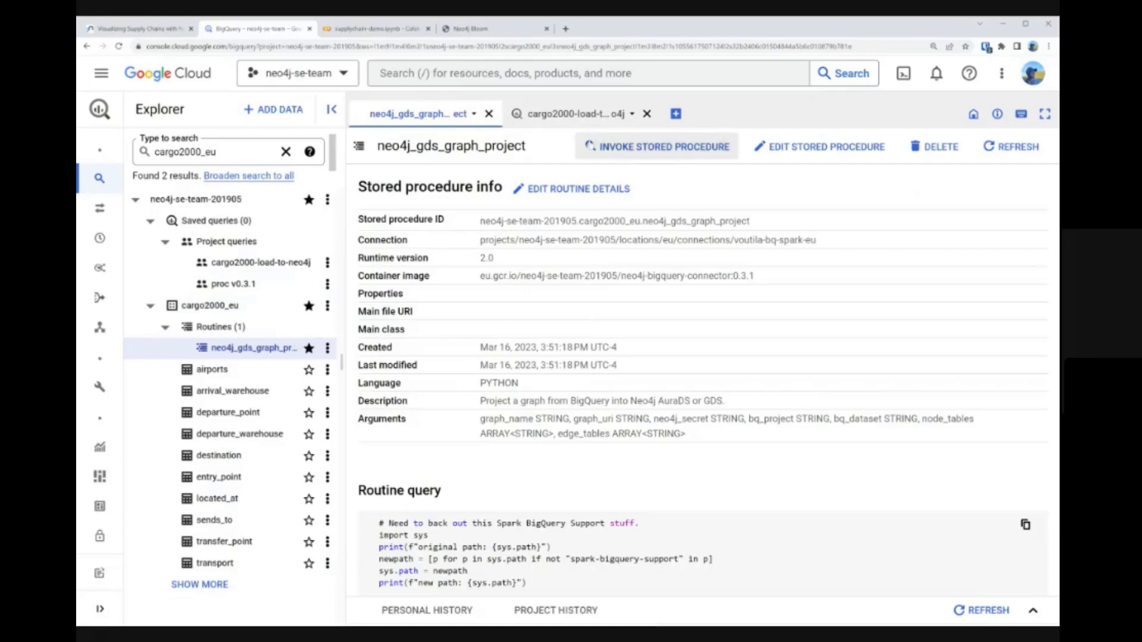